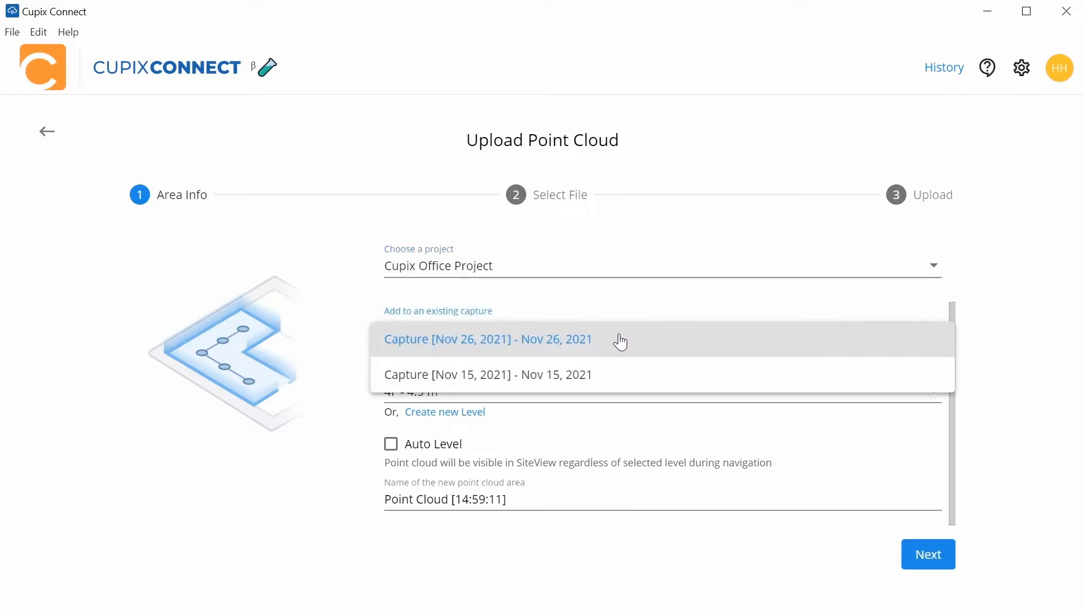
- Set area info to the Nov 26, 2021 capture, 1F (Basement), named 'OSHPD Point Cloud', and continue
click(488, 339)
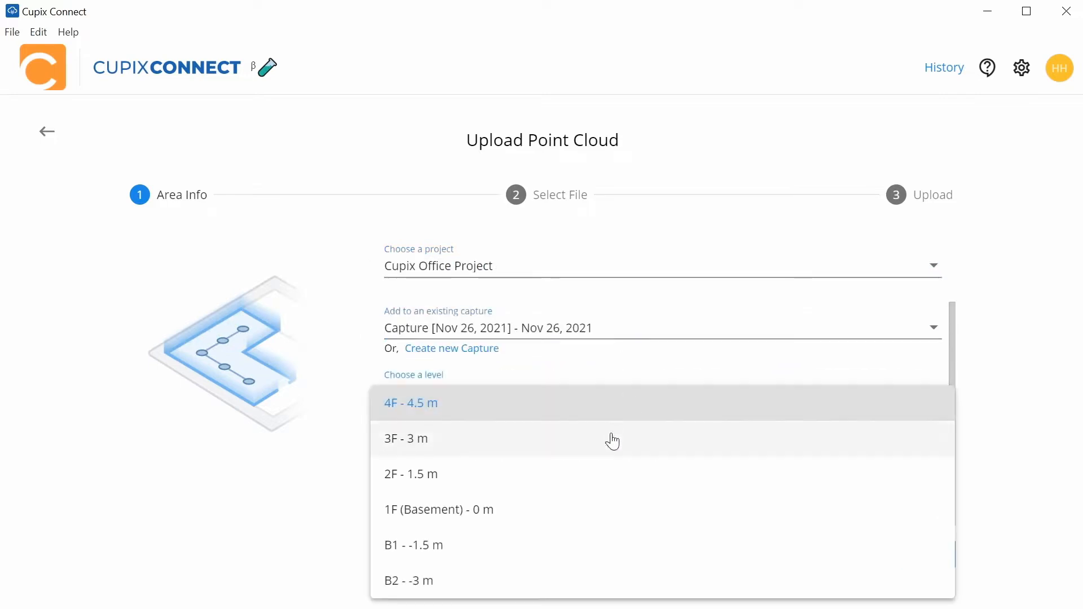
click(438, 511)
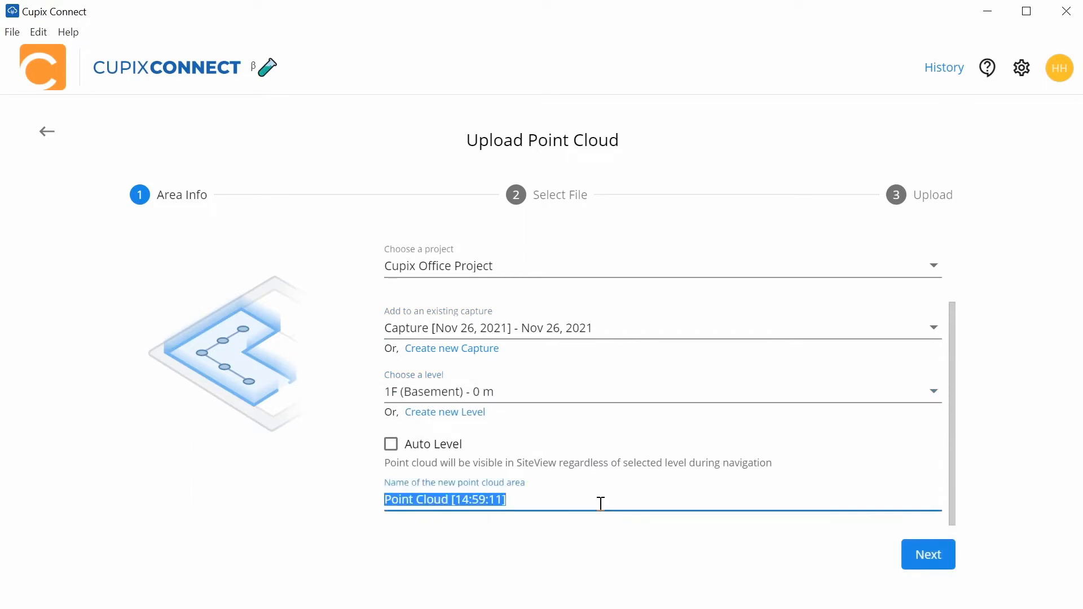
text(OSHPD Point Cloud)
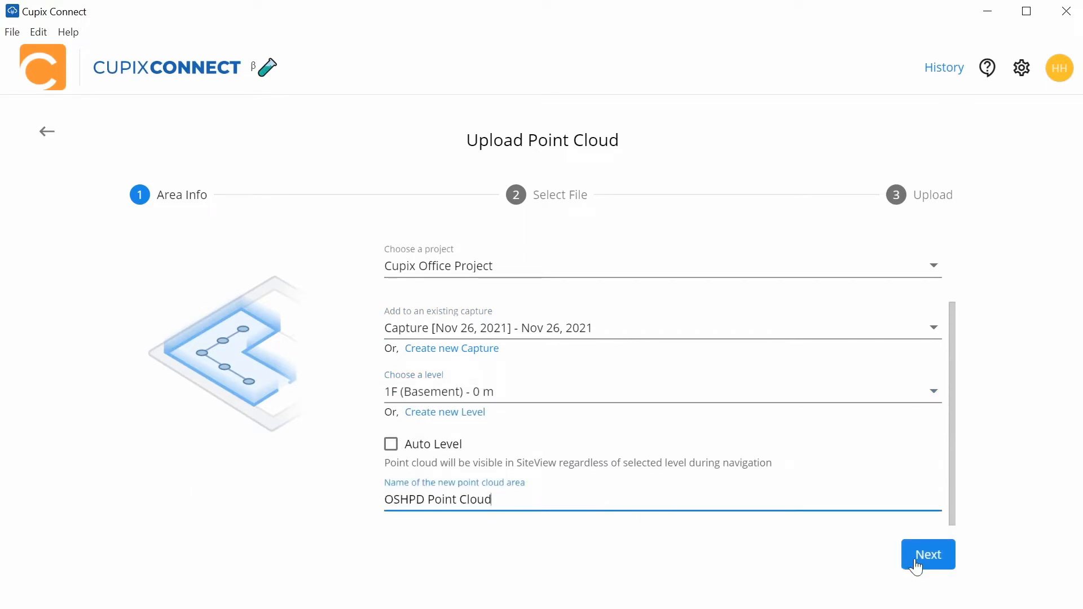
click(928, 555)
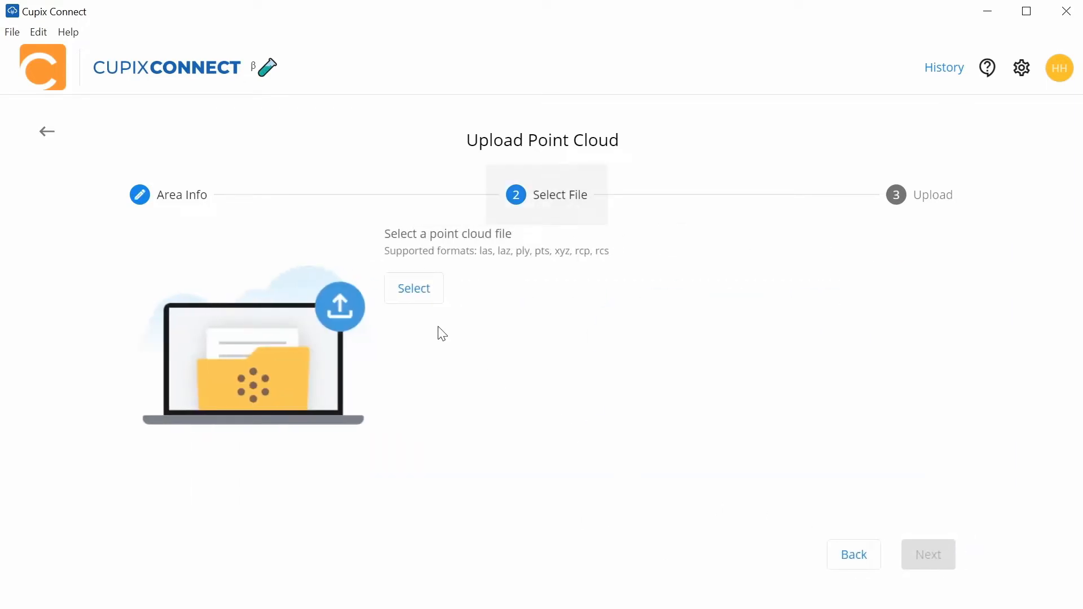
- Select OSHPD Point Cloud.rcp and start its upload and compression
click(413, 288)
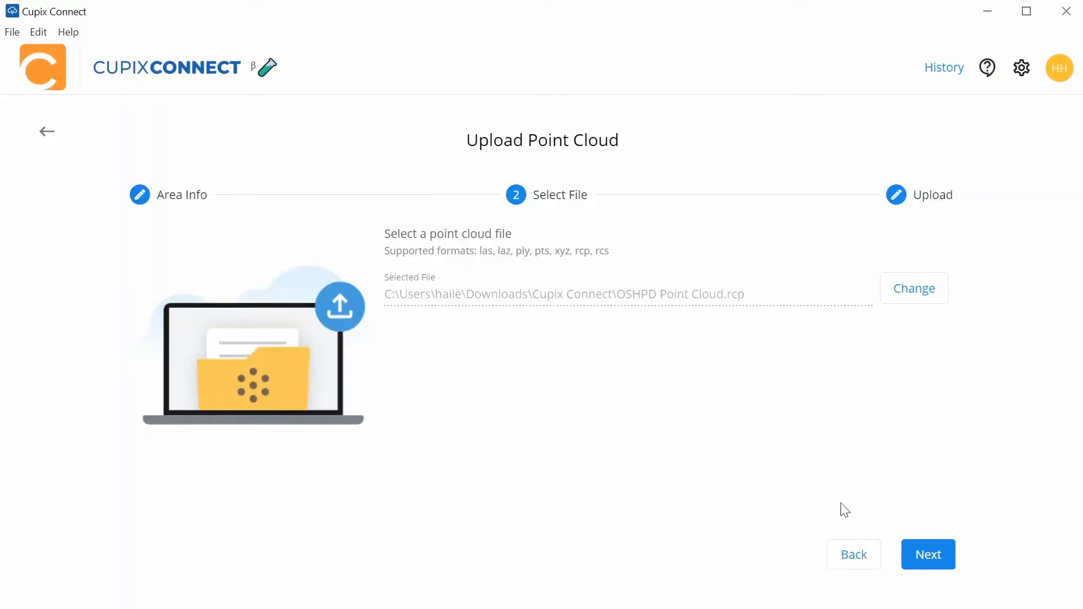
click(928, 554)
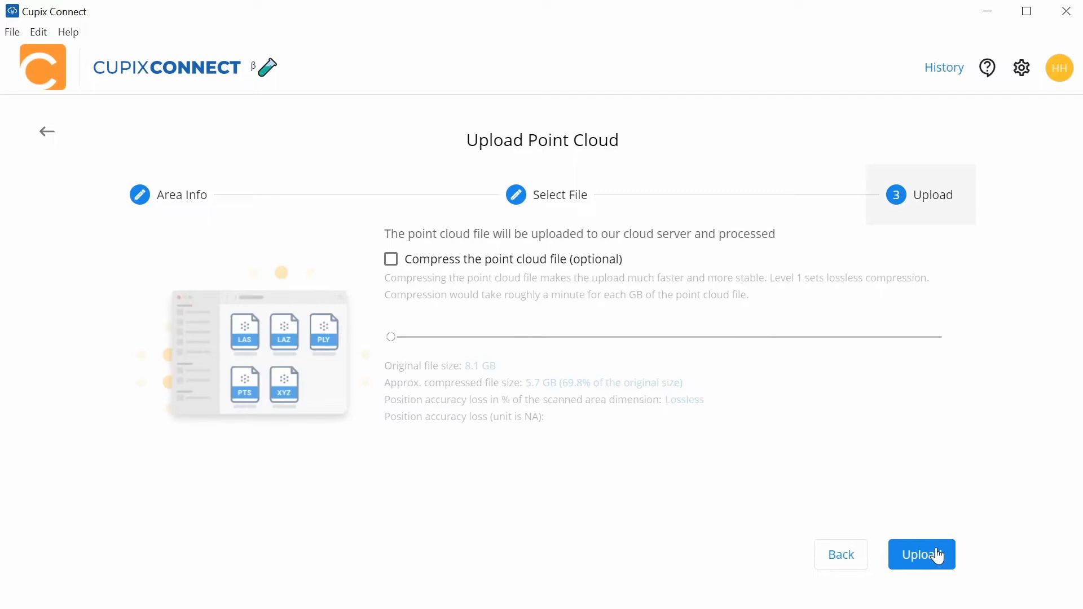
click(922, 554)
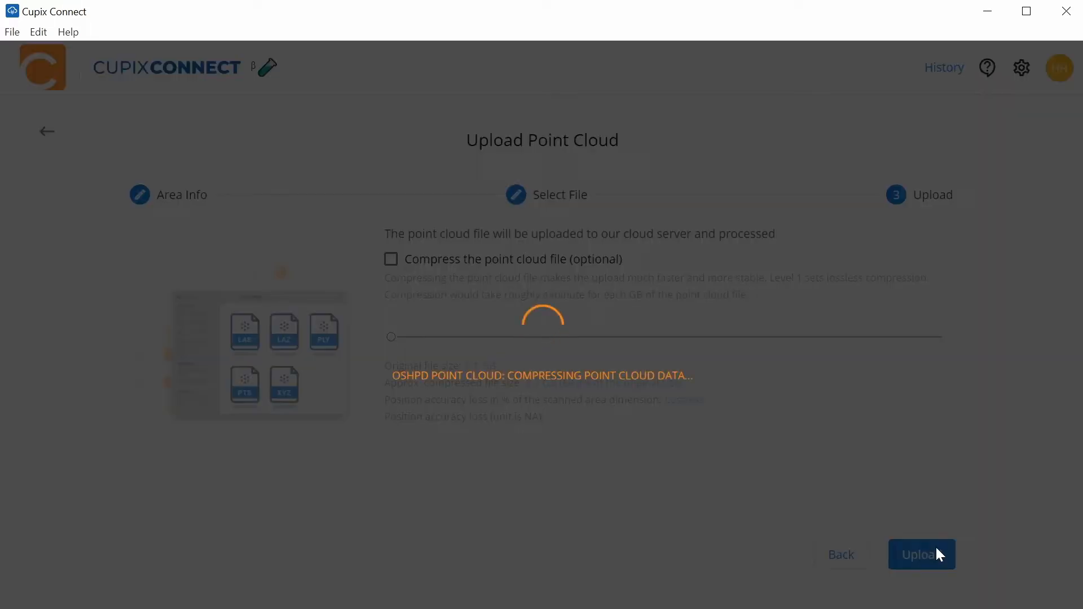
click(922, 554)
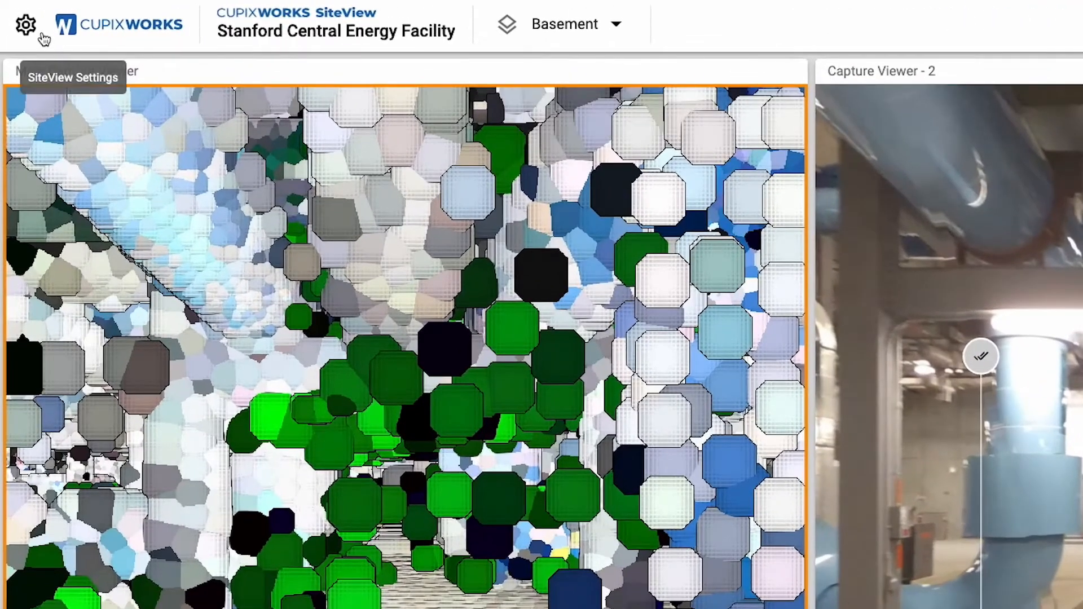
- Show the basement point cloud in 3D and maximize the main viewer
click(25, 24)
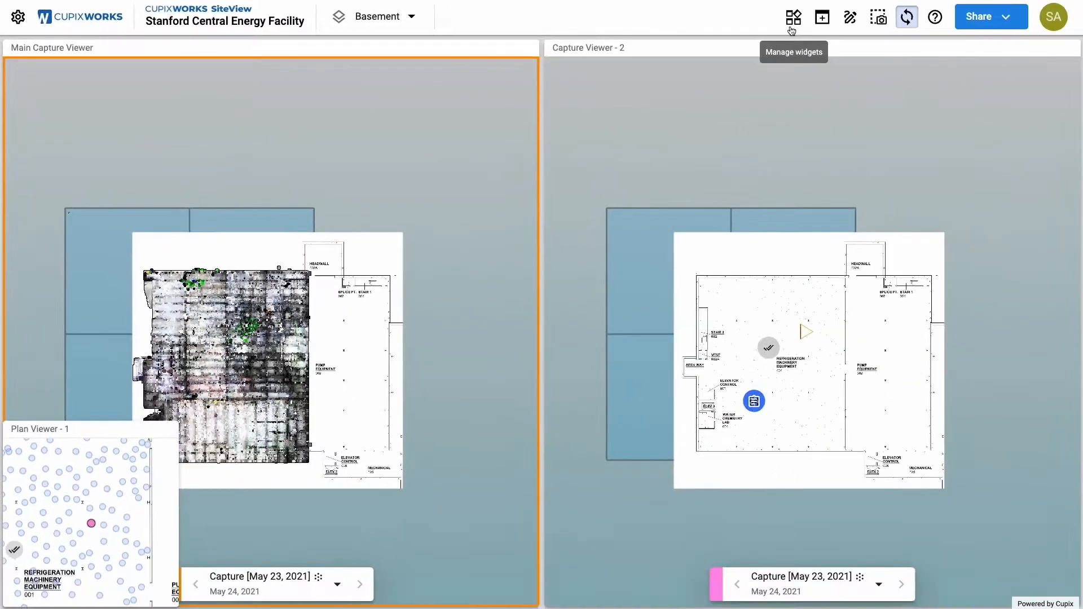
click(794, 16)
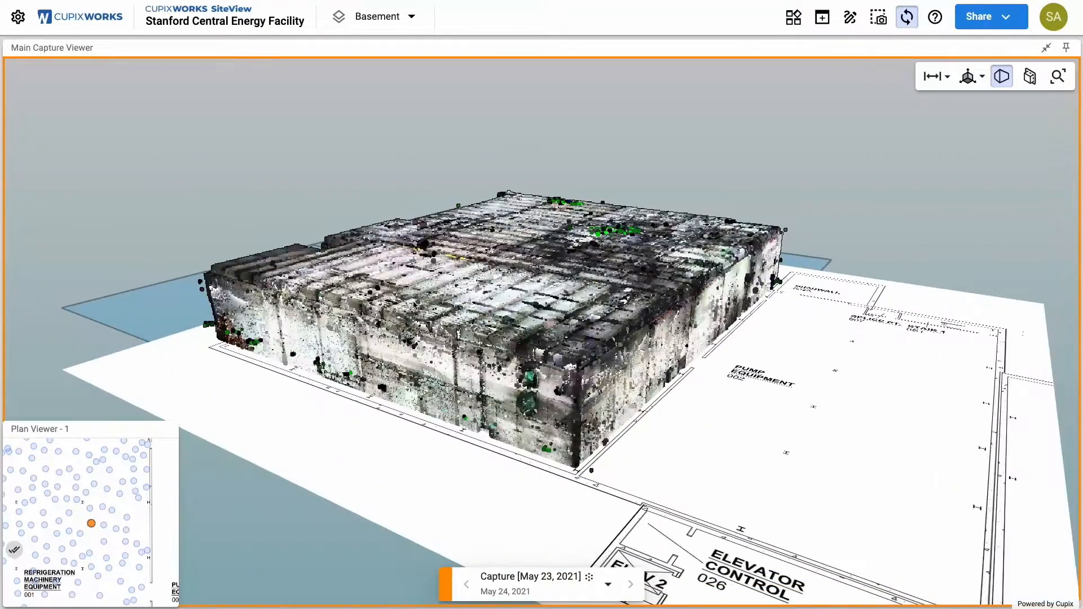
mouse_move(1015, 99)
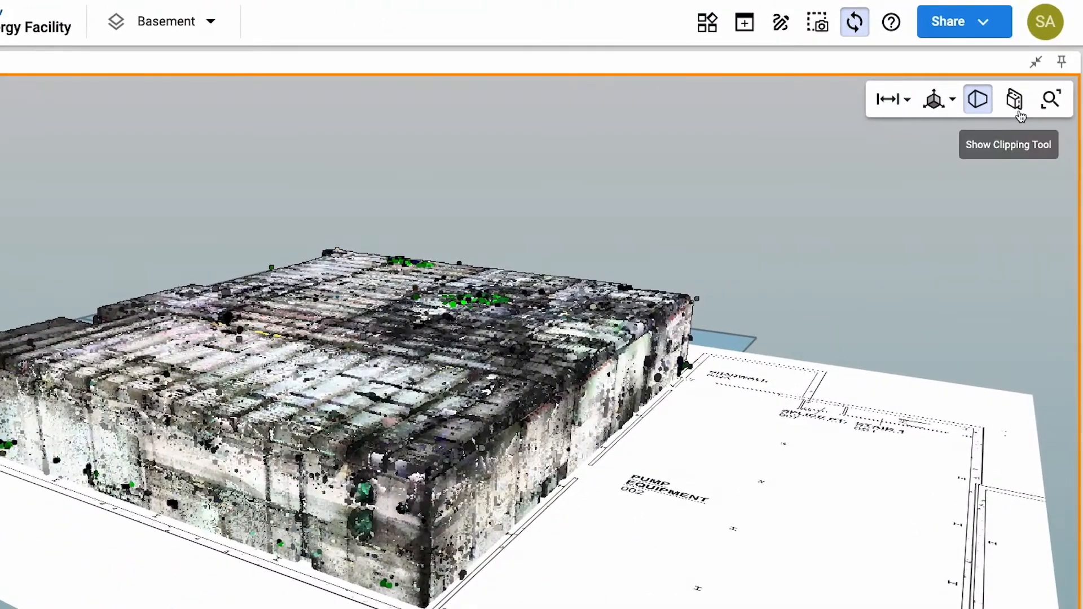
- Show the Clipping Tool with the point cloud's full-extent plane limits
click(1015, 99)
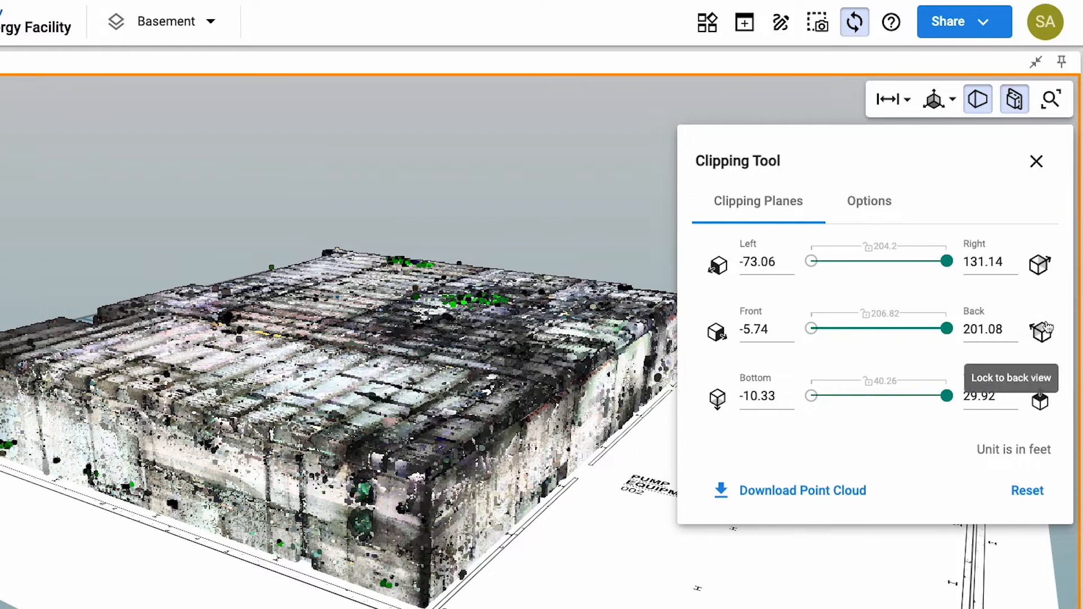
click(1040, 329)
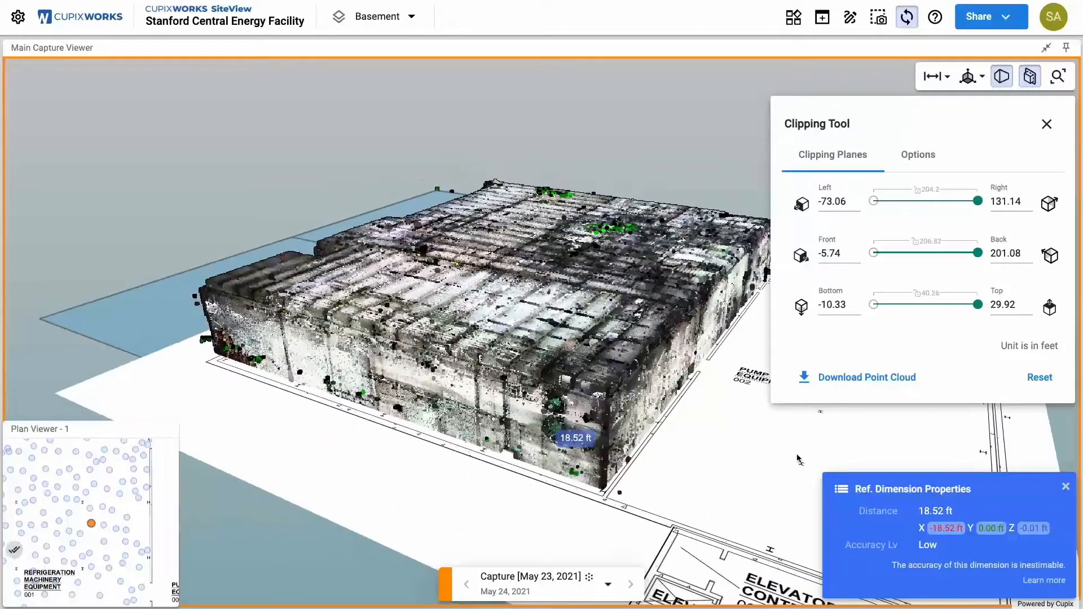
click(800, 250)
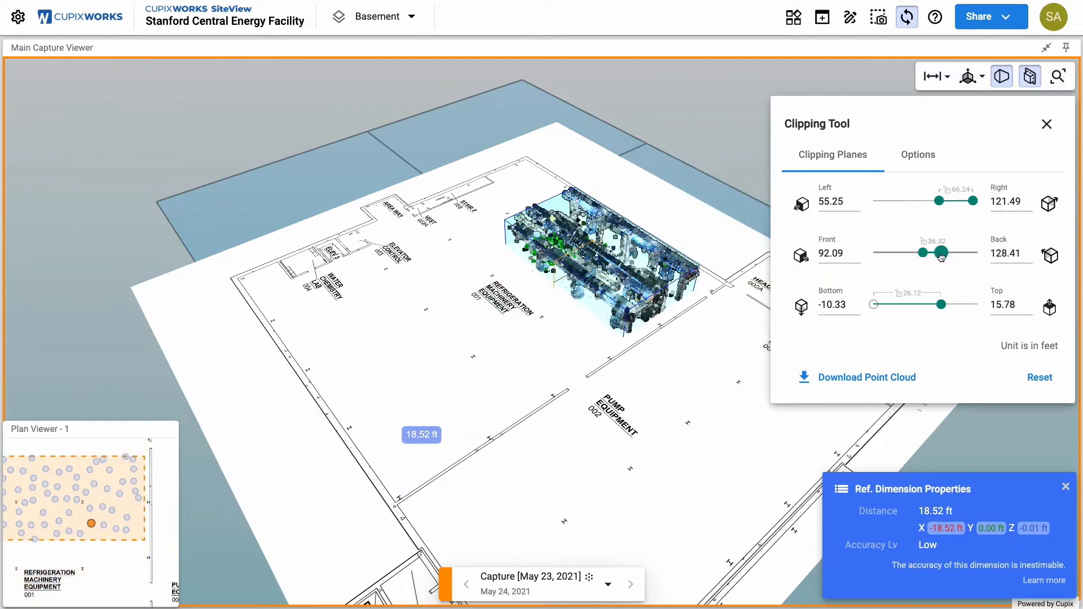
mouse_move(868, 377)
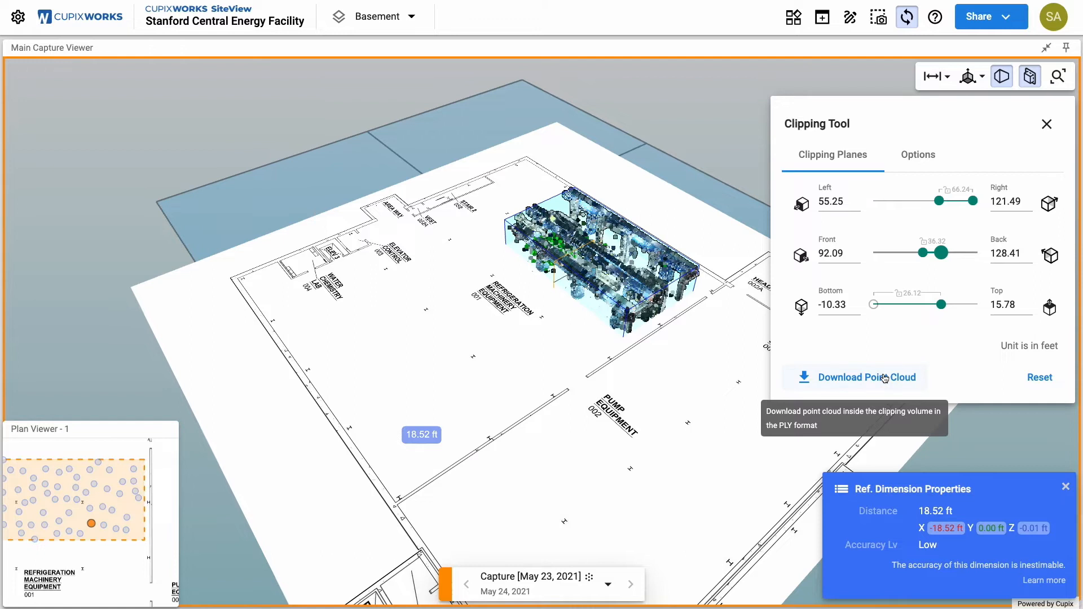
- Download the point cloud clipped to the refrigeration machinery area
click(863, 377)
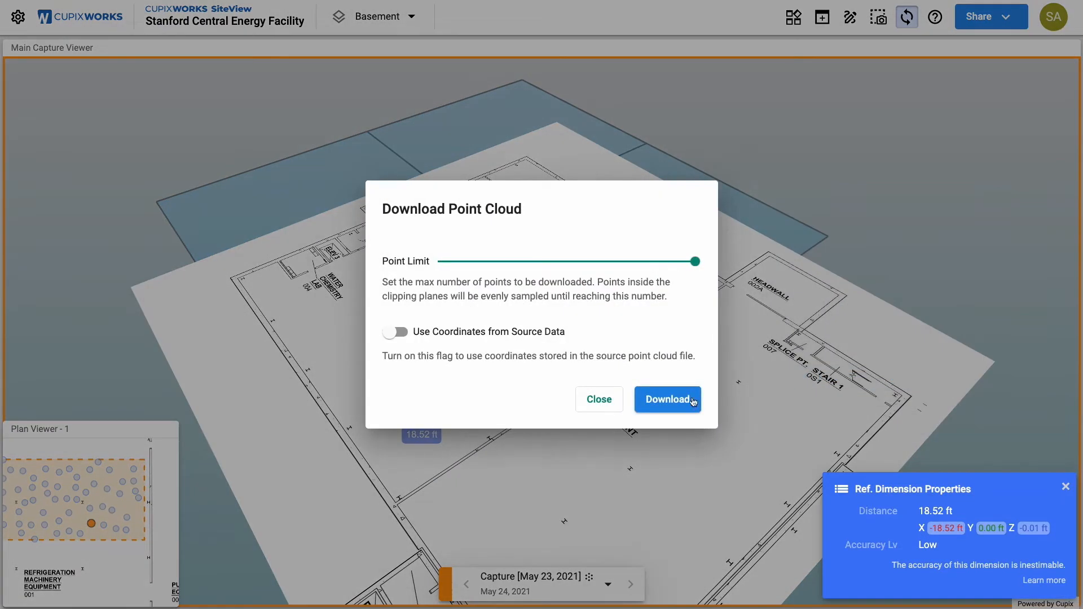
click(666, 400)
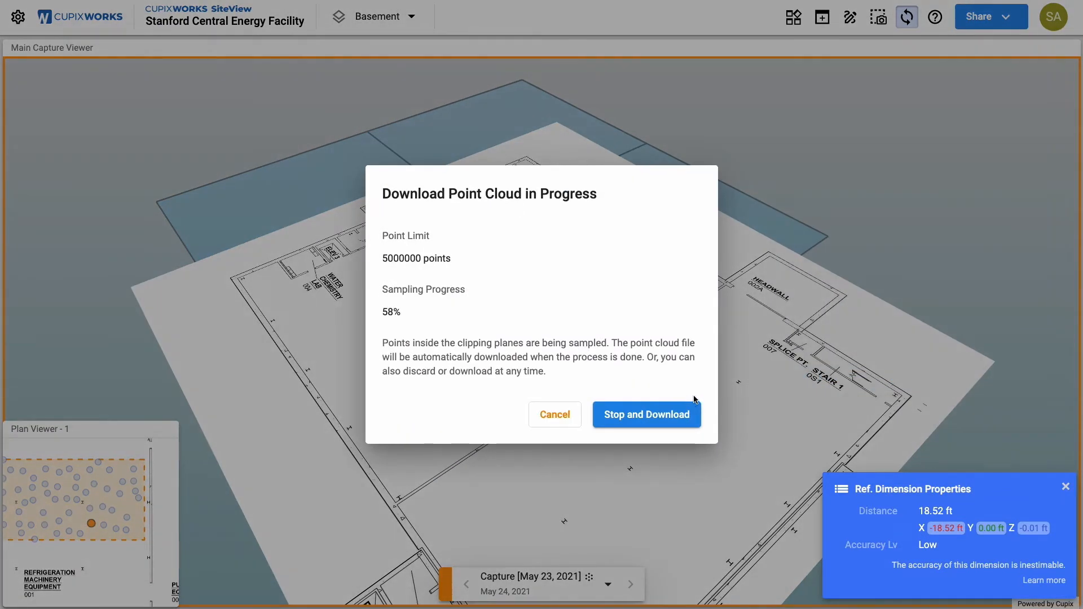